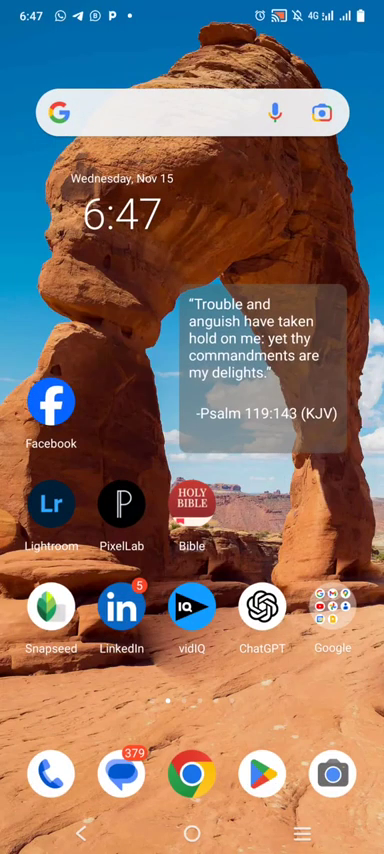
# Step: Launch PixelLab and enter a custom tall portrait width and height in Image Size
pyautogui.click(122, 503)
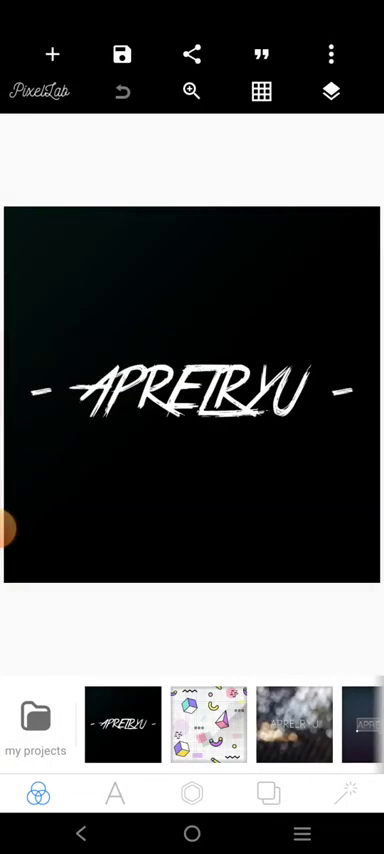
pyautogui.click(329, 52)
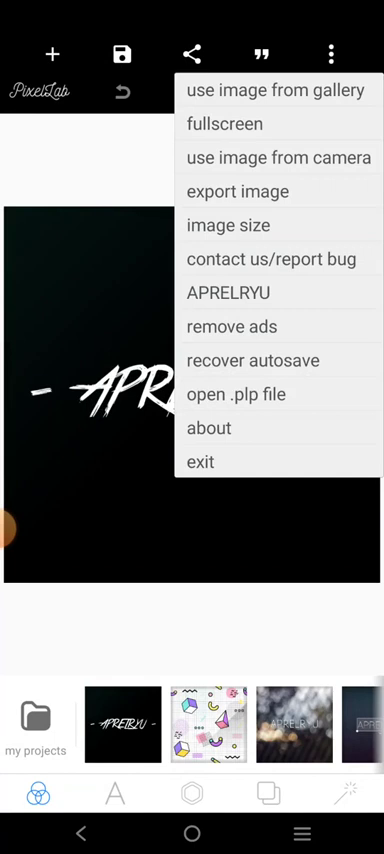
pyautogui.click(231, 224)
pyautogui.write('24803508')
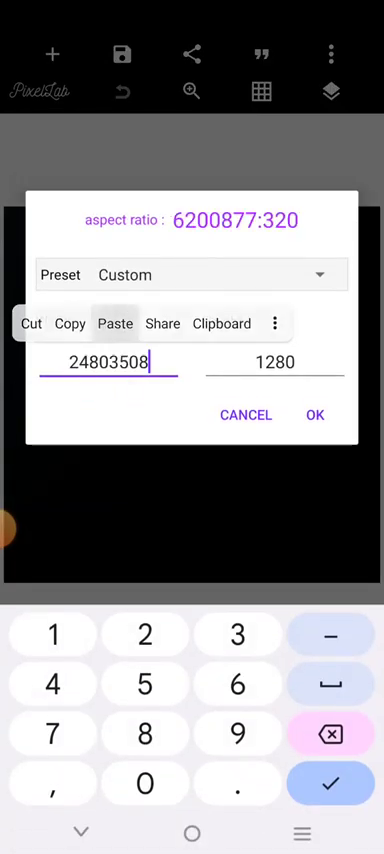
pyautogui.doubleClick(107, 362)
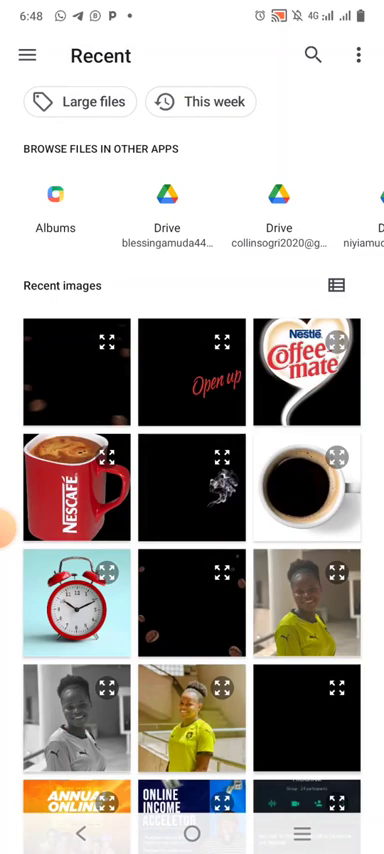
# Step: Place the red Nescafé mug image and set a gradient background sampled from the mug's red
pyautogui.click(75, 488)
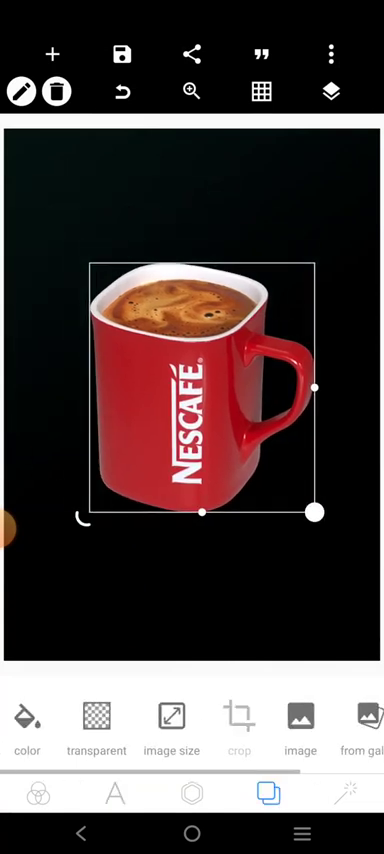
pyautogui.click(27, 717)
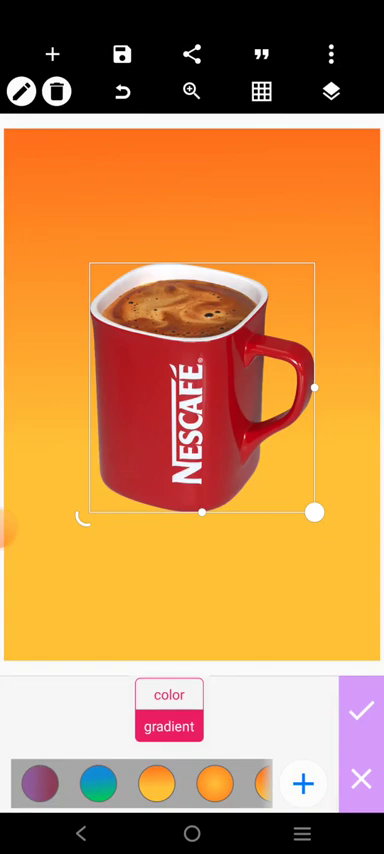
pyautogui.click(169, 727)
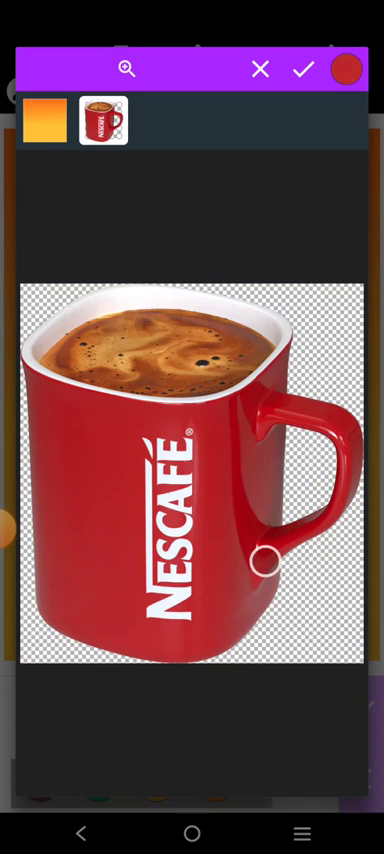
pyautogui.click(346, 68)
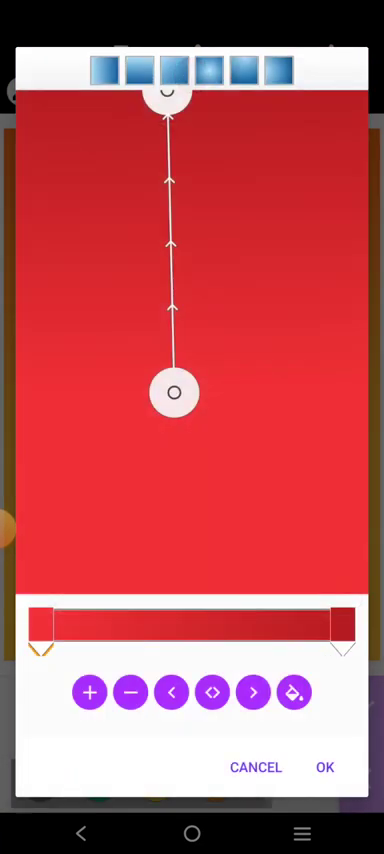
pyautogui.click(324, 767)
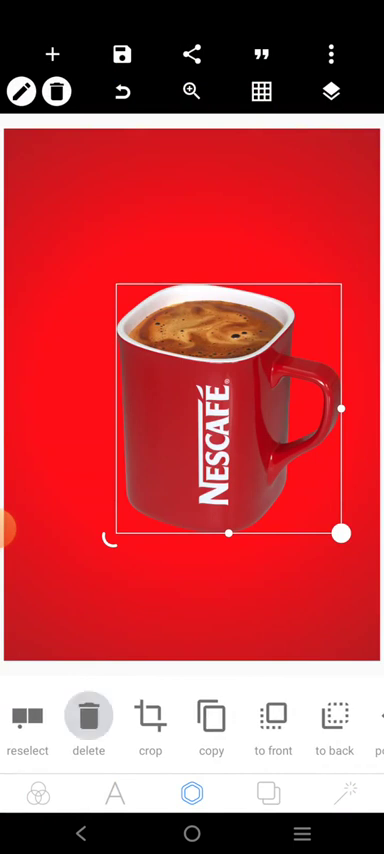
# Step: Delete the mug, add the Nescafé Open up logo, shrink it toward the bottom and recolour it white
pyautogui.click(58, 54)
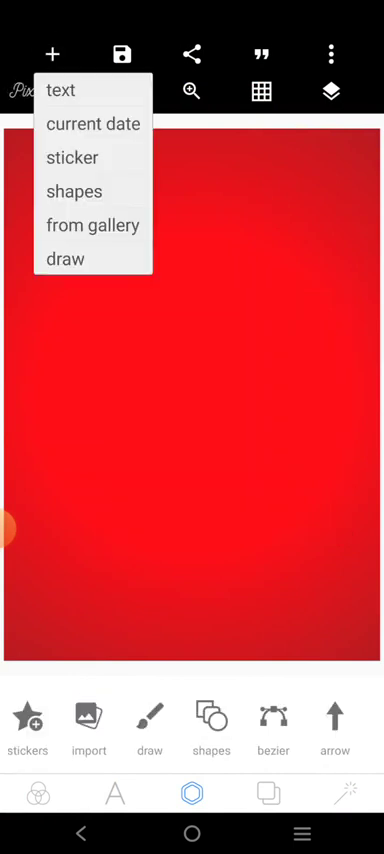
pyautogui.click(92, 224)
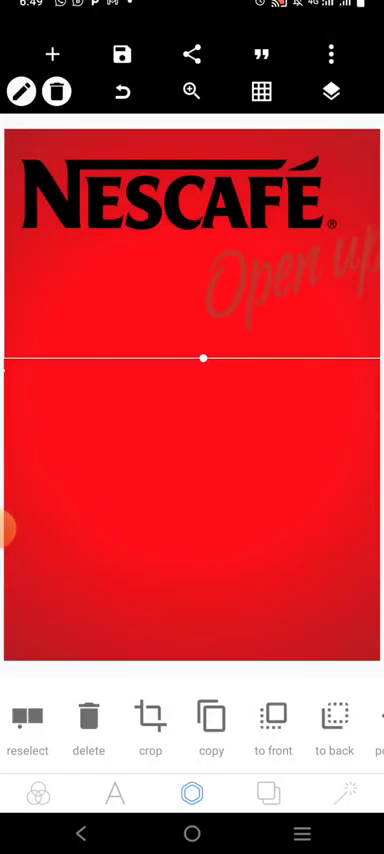
pyautogui.moveTo(203, 360); pyautogui.dragTo(136, 357)
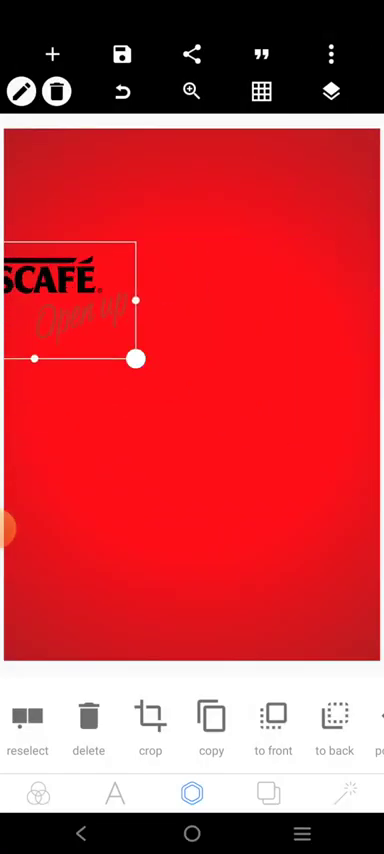
pyautogui.moveTo(135, 356); pyautogui.dragTo(285, 302)
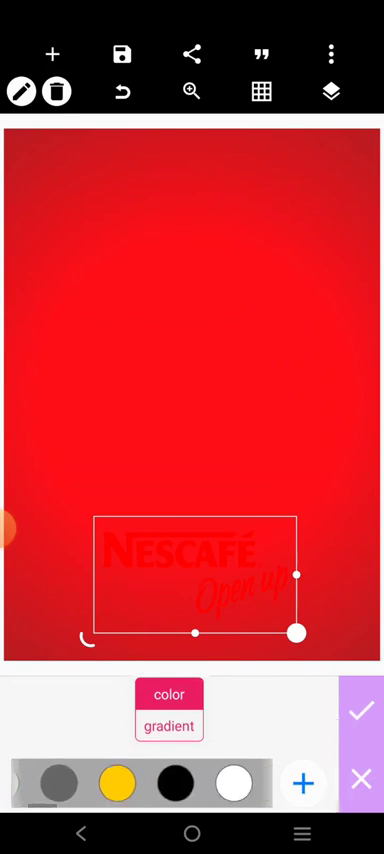
pyautogui.click(232, 780)
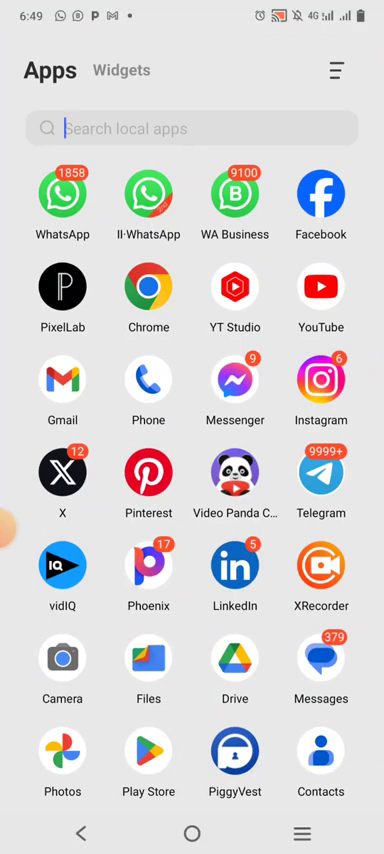
# Step: In PhotoRoom, batch-remove backgrounds from the cup and clock images and save both to the gallery
pyautogui.write('pho')
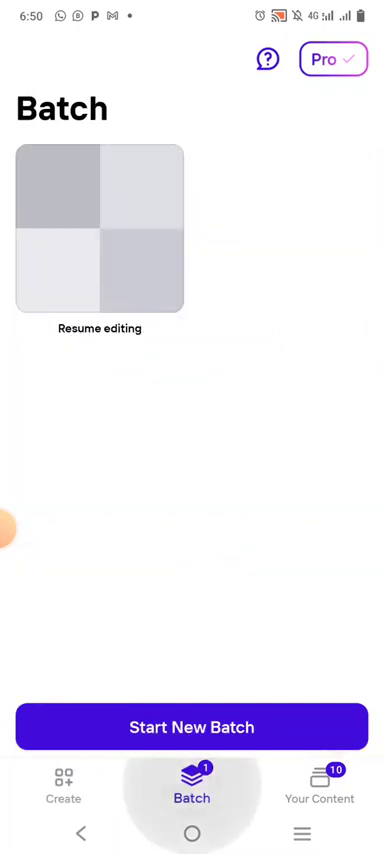
pyautogui.click(191, 727)
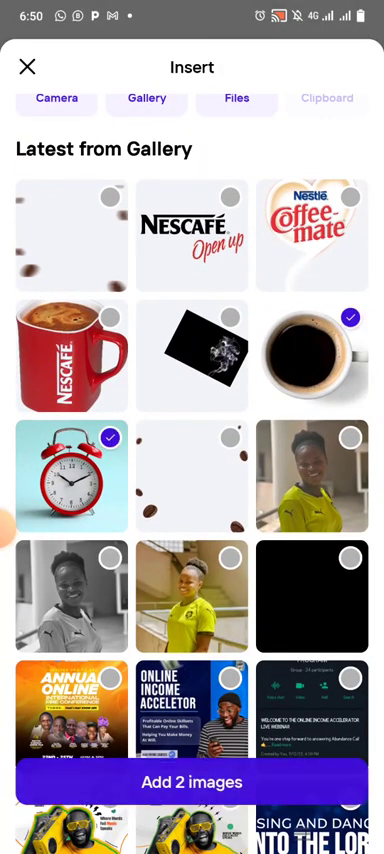
pyautogui.click(192, 783)
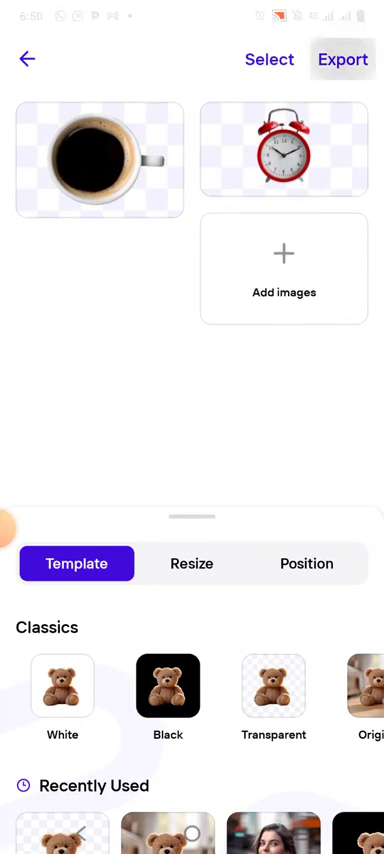
pyautogui.click(342, 59)
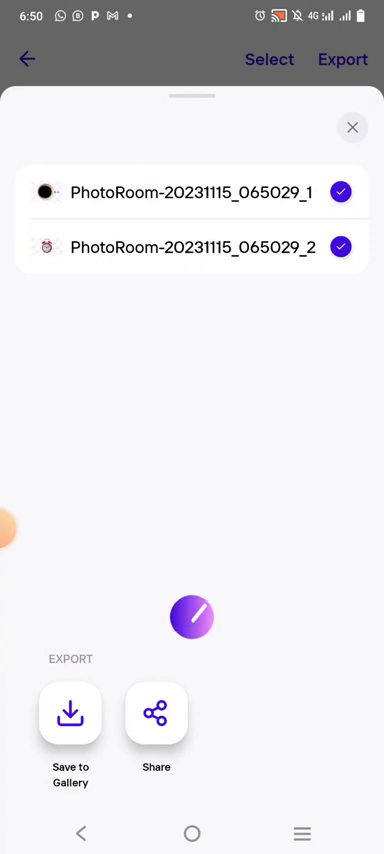
pyautogui.click(352, 128)
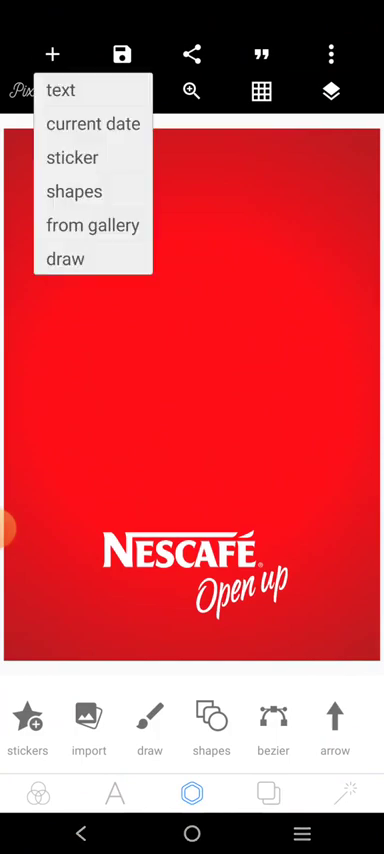
# Step: Add the cut-out alarm clock from the gallery, enlarge it above the logo and raise its brightness
pyautogui.click(91, 224)
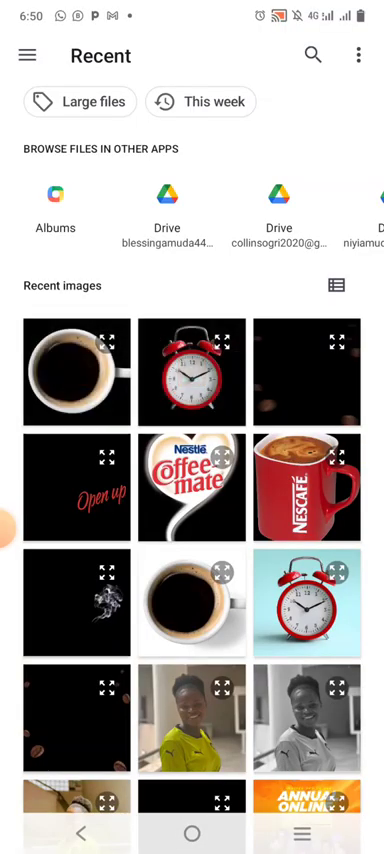
pyautogui.click(192, 371)
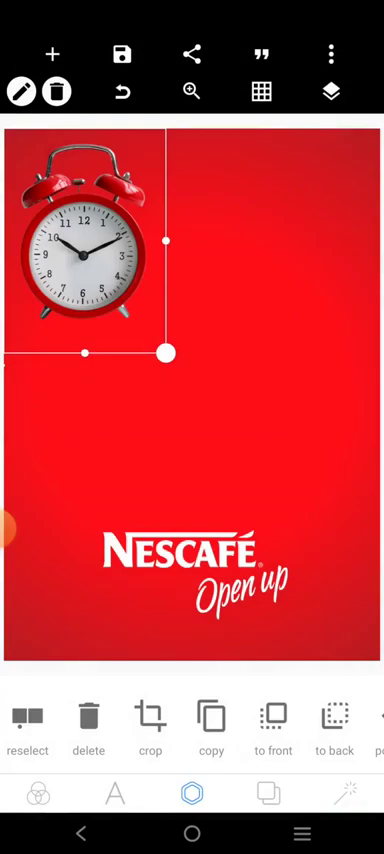
pyautogui.moveTo(165, 353); pyautogui.dragTo(349, 555)
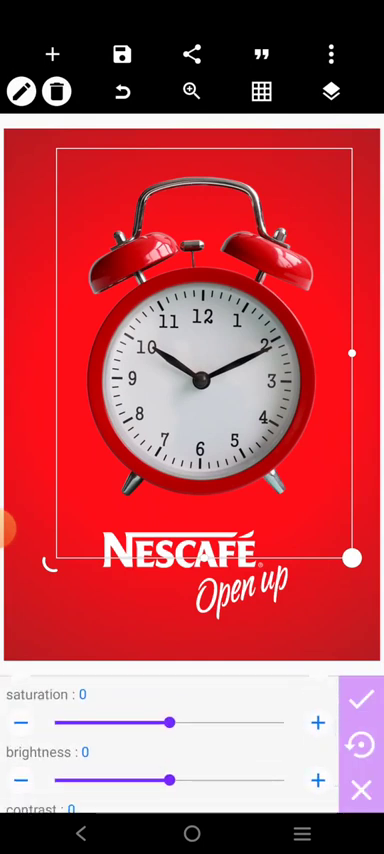
pyautogui.moveTo(171, 779); pyautogui.dragTo(199, 779)
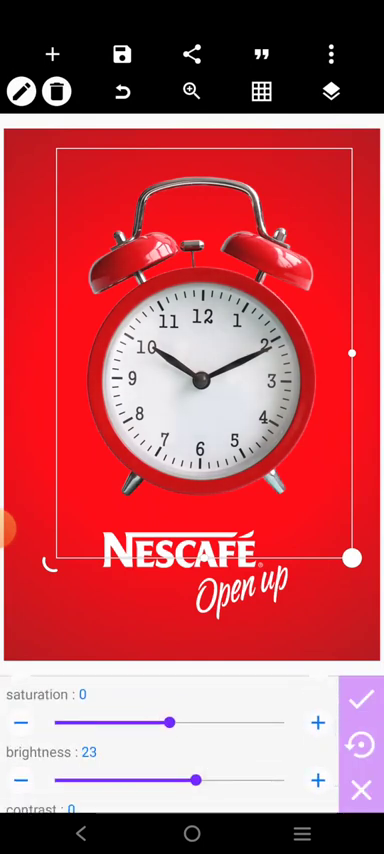
pyautogui.scroll(-3)
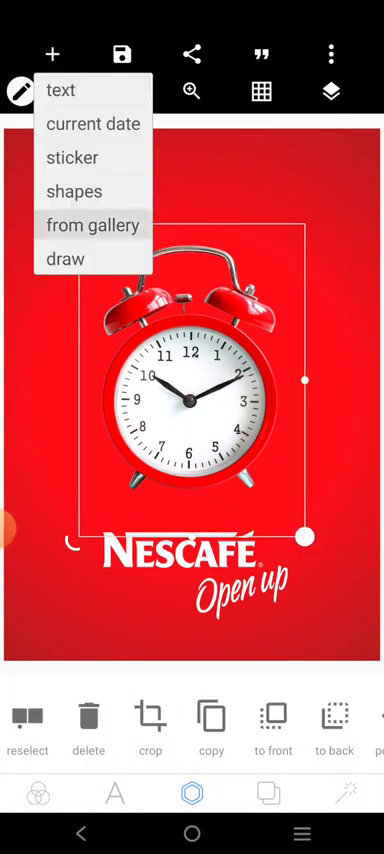
# Step: Add the cup cut-out cropped to a circle and set it over the clock face
pyautogui.click(92, 224)
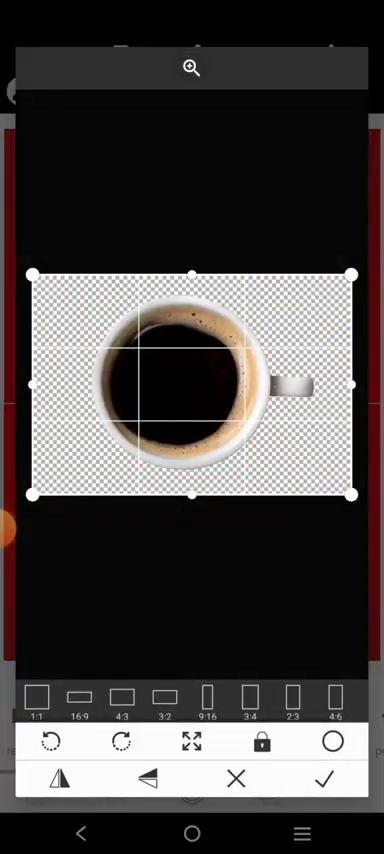
pyautogui.click(331, 743)
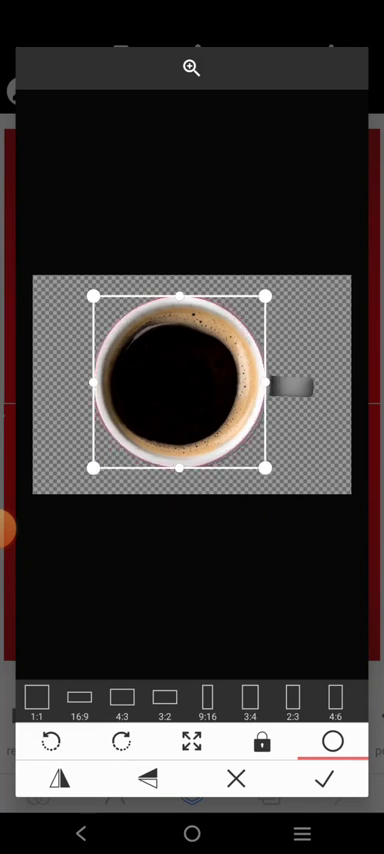
pyautogui.click(322, 781)
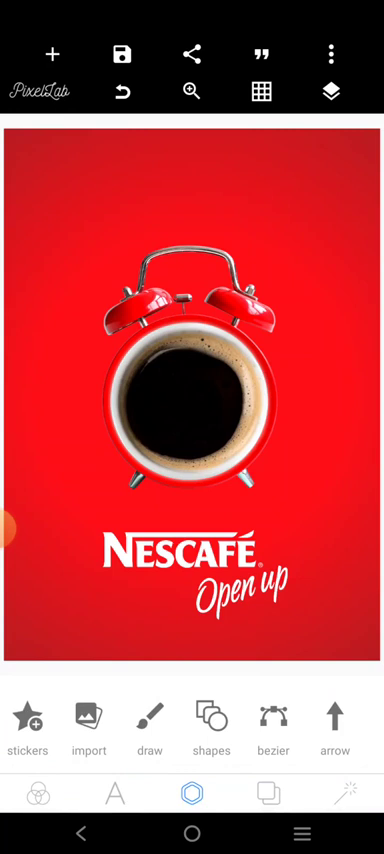
# Step: Erase lettering from the logo image with the Eraser so wordmark and Open up are separate, and apply
pyautogui.click(191, 581)
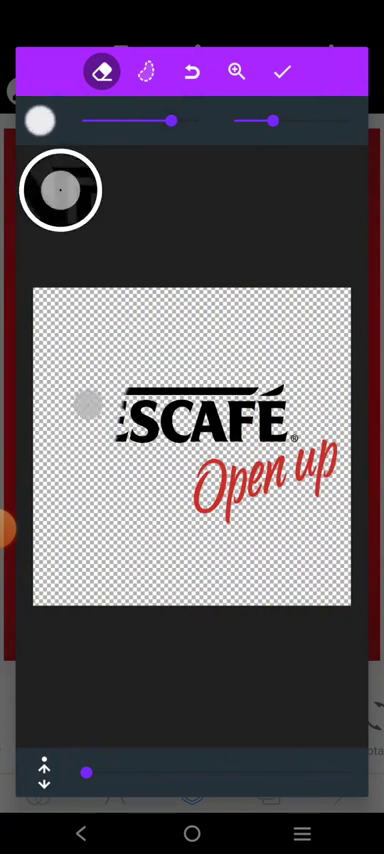
pyautogui.moveTo(90, 400); pyautogui.dragTo(290, 390)
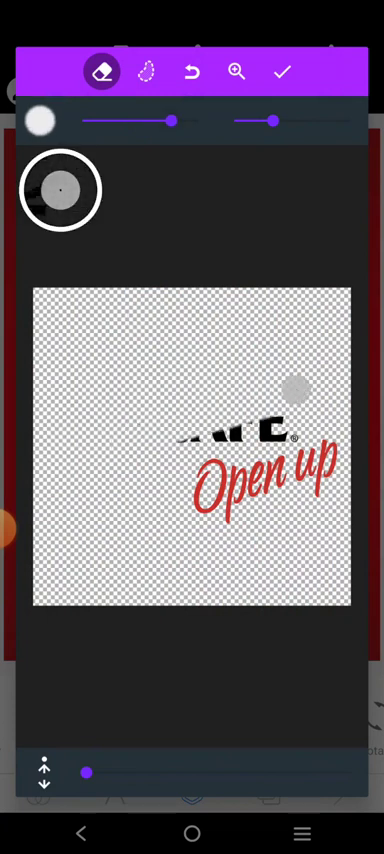
pyautogui.click(237, 71)
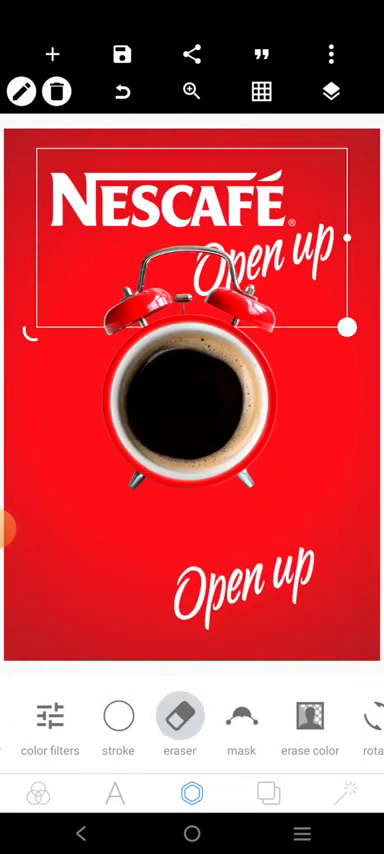
pyautogui.click(180, 717)
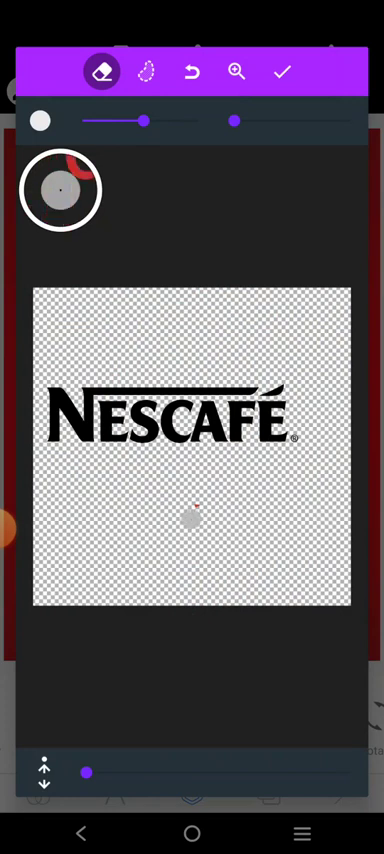
pyautogui.click(282, 71)
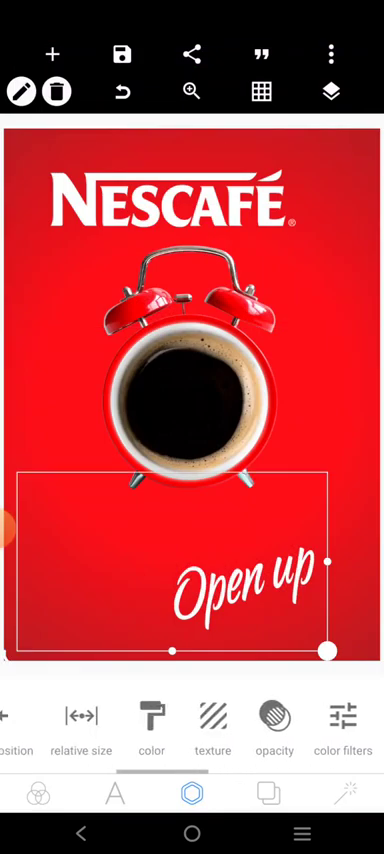
# Step: Recolour the Open up lettering yellow and move it up beneath the Nescafé wordmark via Layers
pyautogui.click(150, 721)
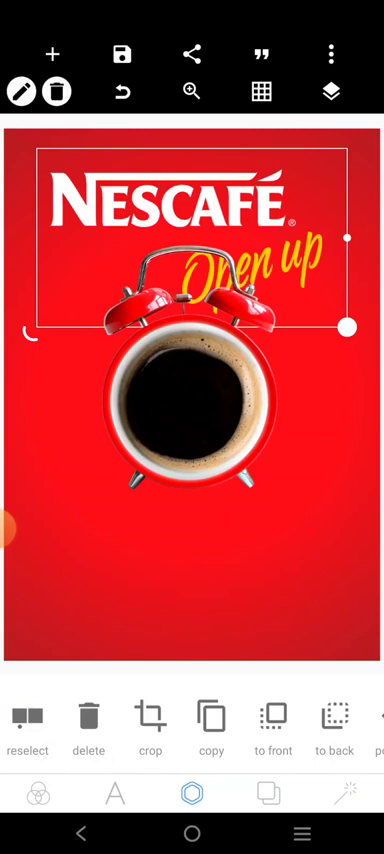
pyautogui.click(330, 89)
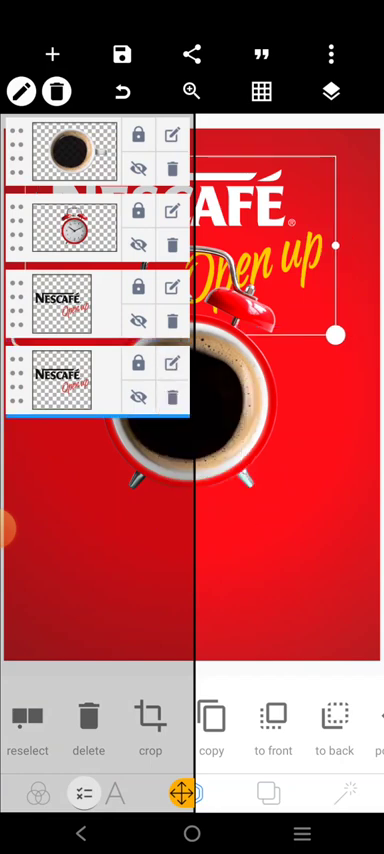
pyautogui.click(183, 790)
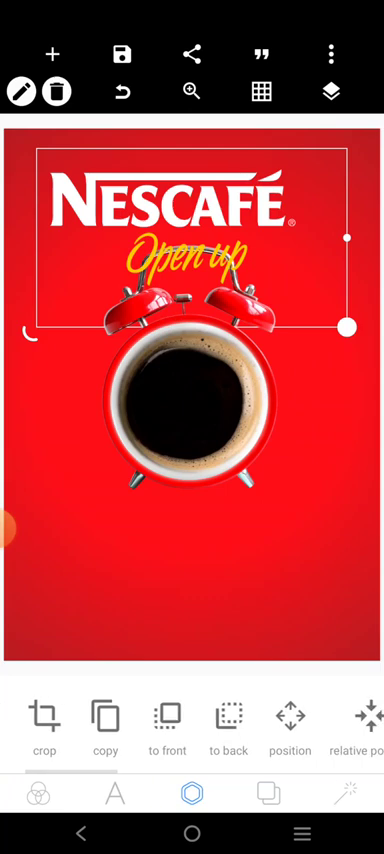
# Step: Resize the logo, centre Open up beneath it and lower the alarm clock, then deselect
pyautogui.click(44, 724)
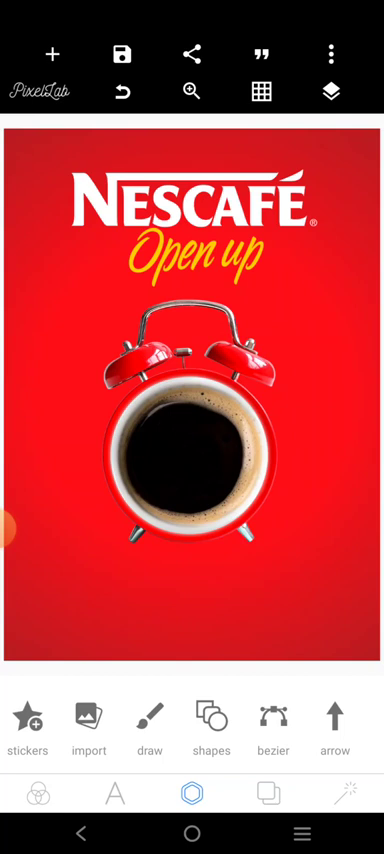
# Step: Search 'nescafe quote' in Chrome for caption ideas and return to PixelLab via recent apps
pyautogui.click(58, 54)
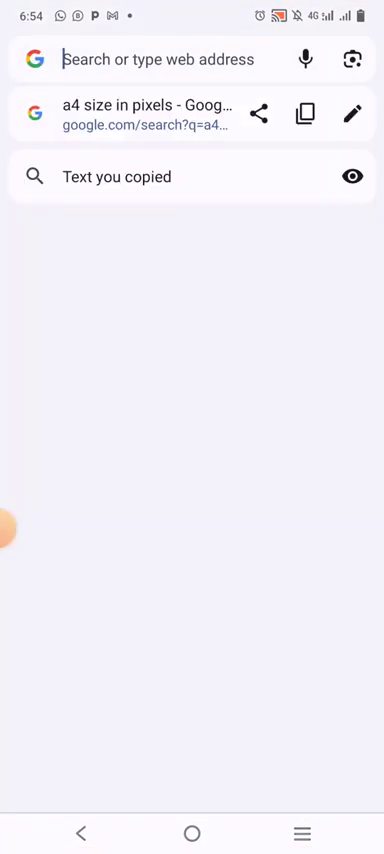
pyautogui.write('nescafe quote')
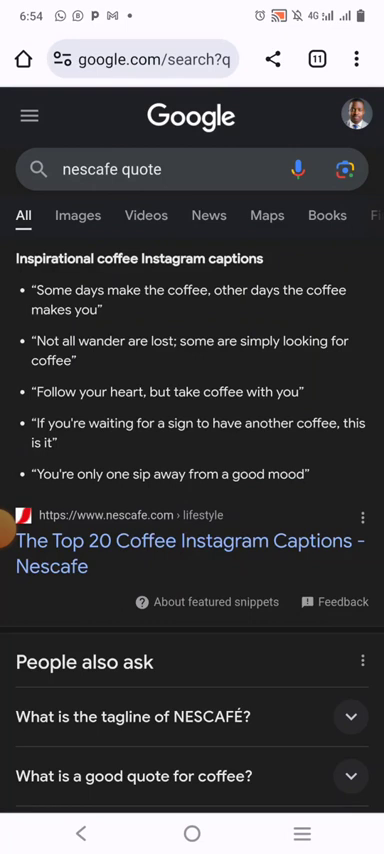
pyautogui.doubleClick(48, 290)
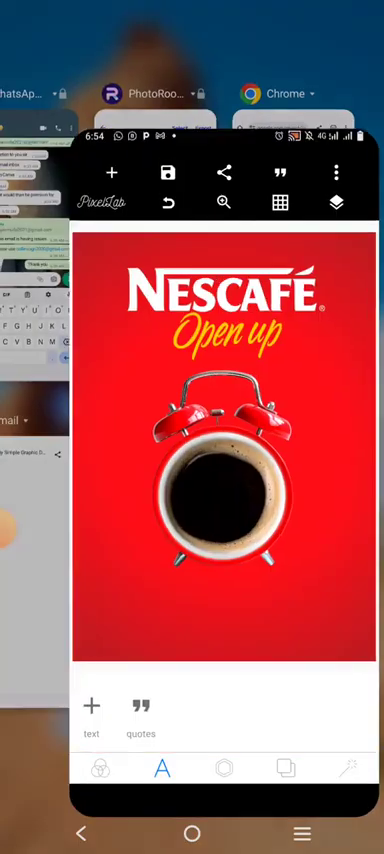
# Step: Add a text layer reading 'Some days make the coffee, other days the coffee makes you'
pyautogui.click(91, 706)
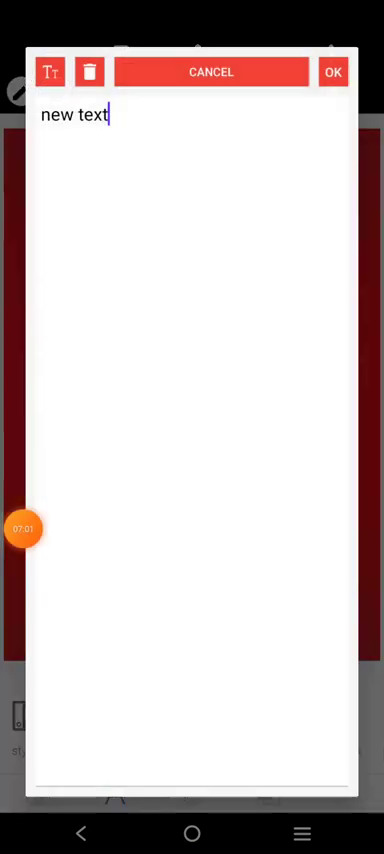
pyautogui.write('Some days make the coffee, other days the coffee makes you”')
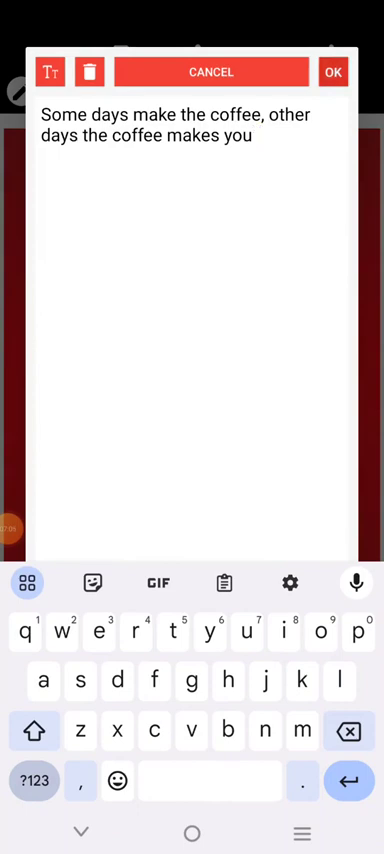
pyautogui.click(337, 71)
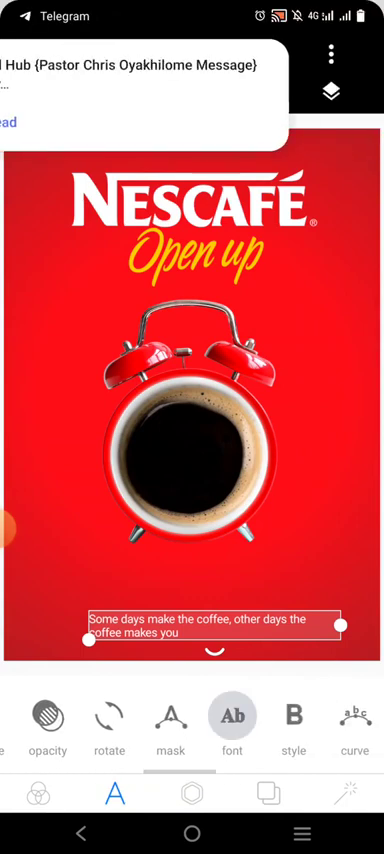
# Step: Centre-align the caption and nudge the alarm clock slightly lower
pyautogui.click(235, 716)
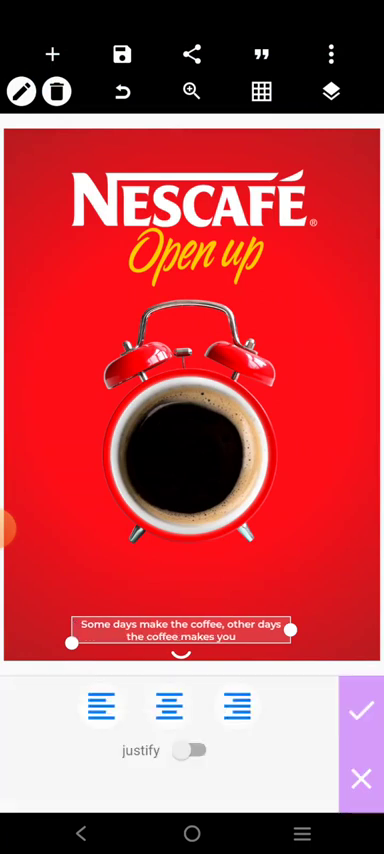
pyautogui.click(361, 709)
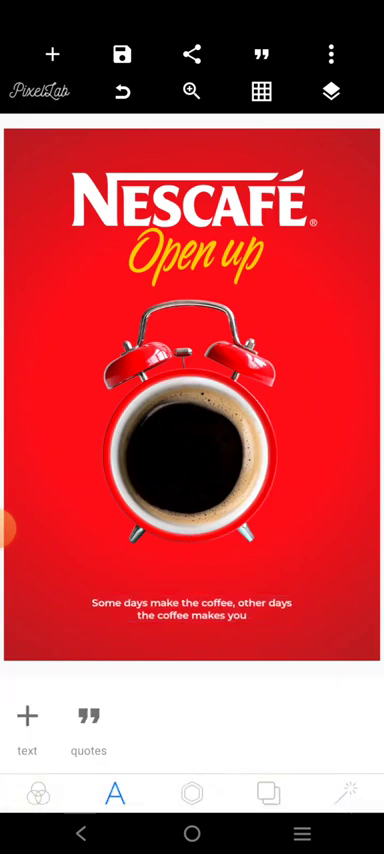
pyautogui.click(329, 89)
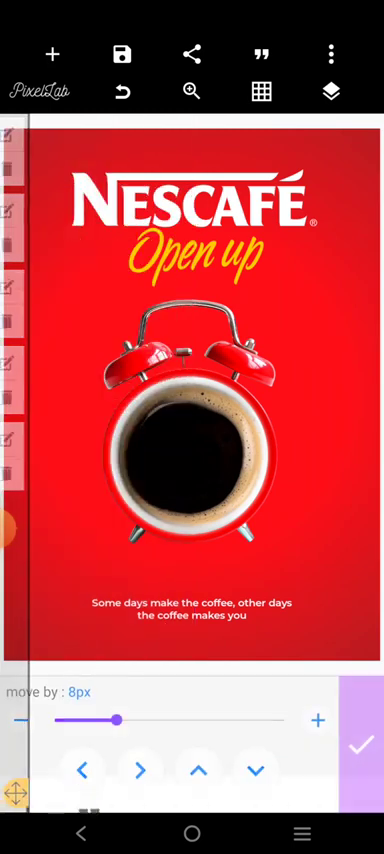
pyautogui.click(200, 768)
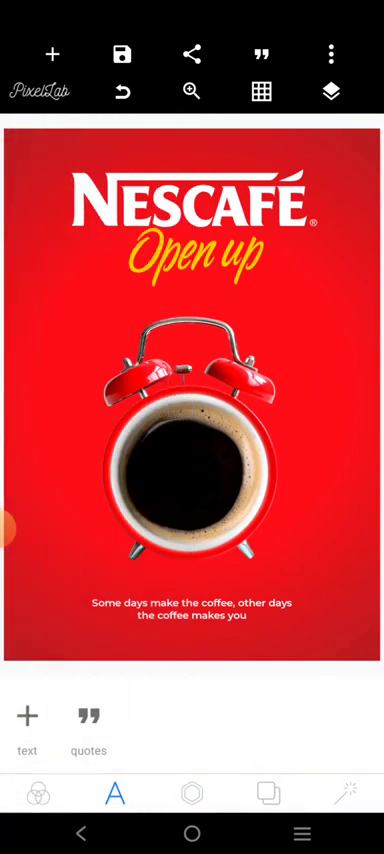
# Step: Import blurred coffee-bean images from the gallery and place them along the poster edges
pyautogui.click(56, 53)
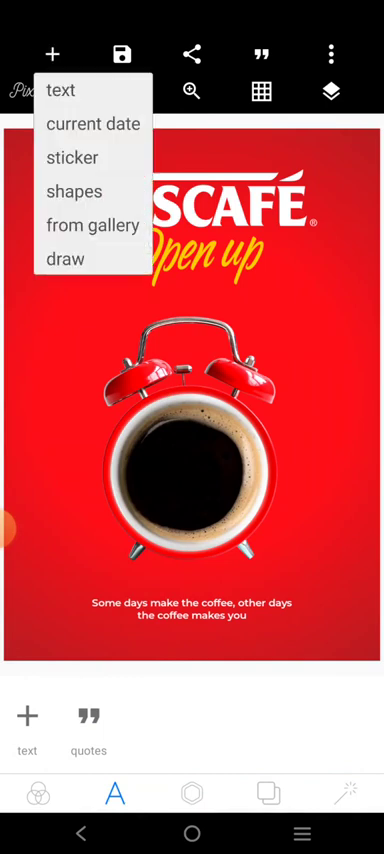
pyautogui.click(91, 225)
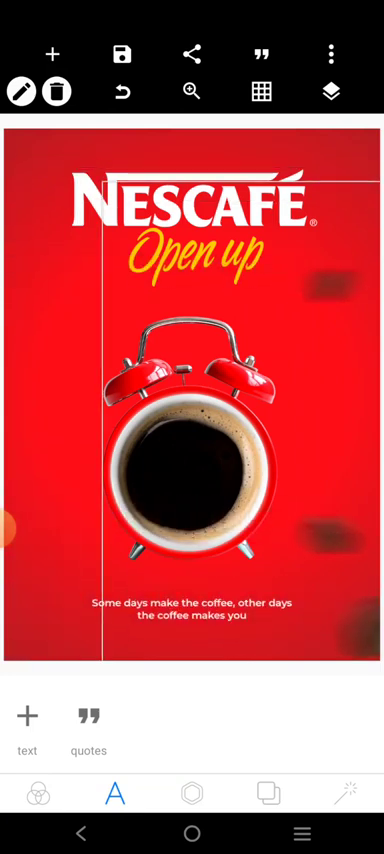
pyautogui.click(192, 793)
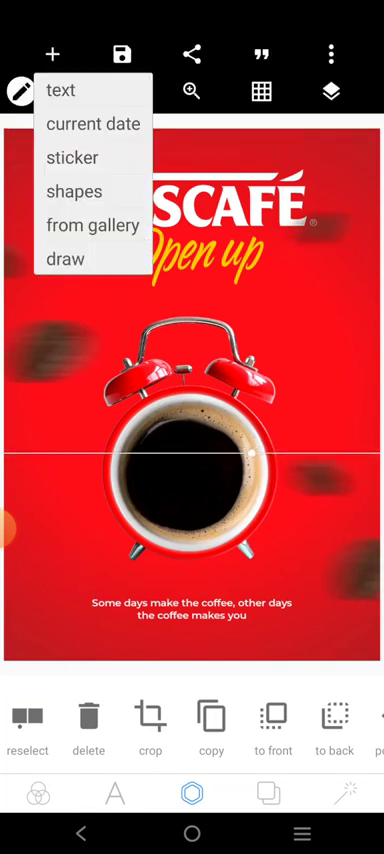
# Step: Import the beans image, crop it, and move the sharp beans near the alarm clock
pyautogui.click(92, 225)
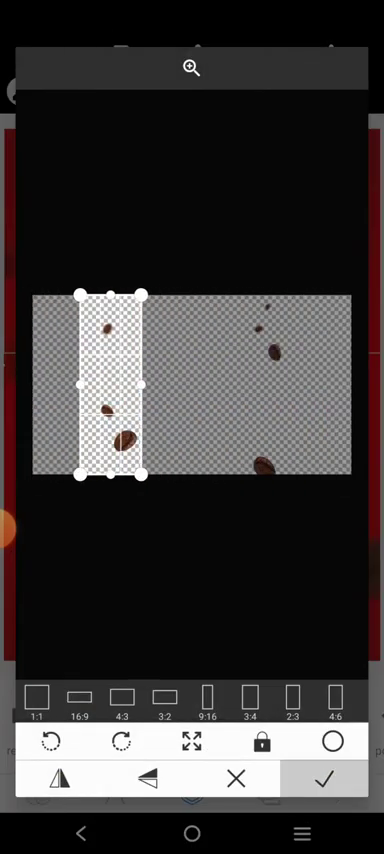
pyautogui.click(321, 779)
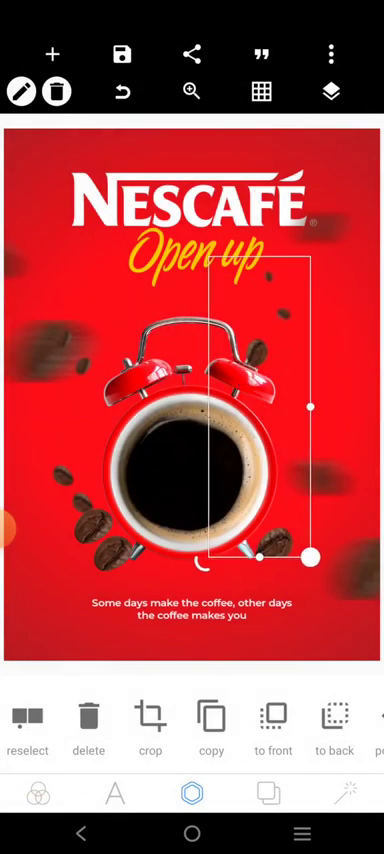
pyautogui.moveTo(305, 556); pyautogui.dragTo(222, 461)
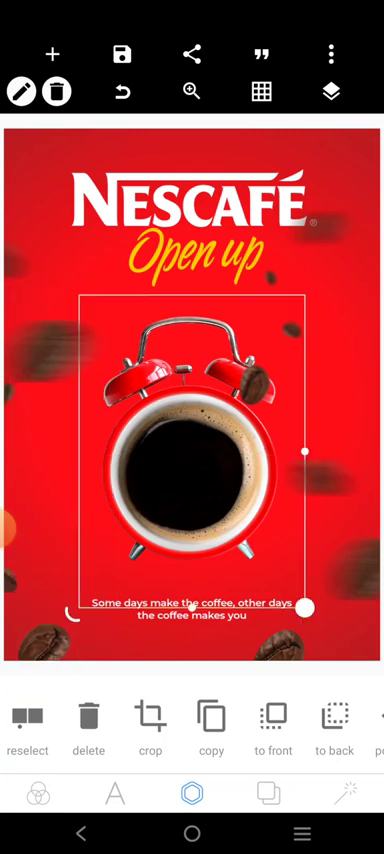
# Step: Save the finished poster as an image
pyautogui.click(123, 54)
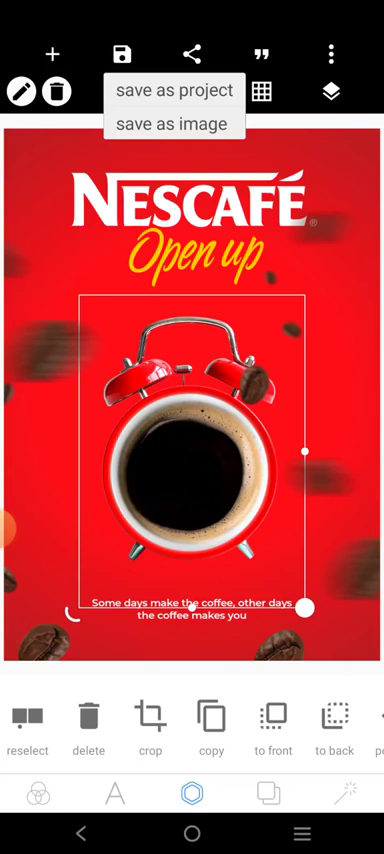
pyautogui.click(174, 124)
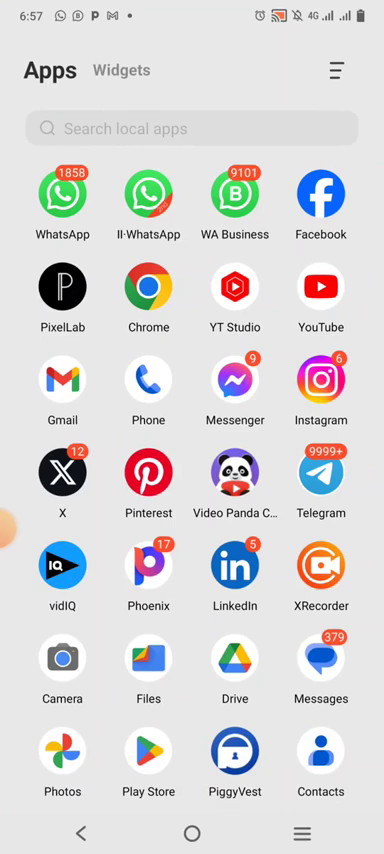
# Step: Find Picsart via the app search 'pic', launch it and start a new project
pyautogui.click(192, 128)
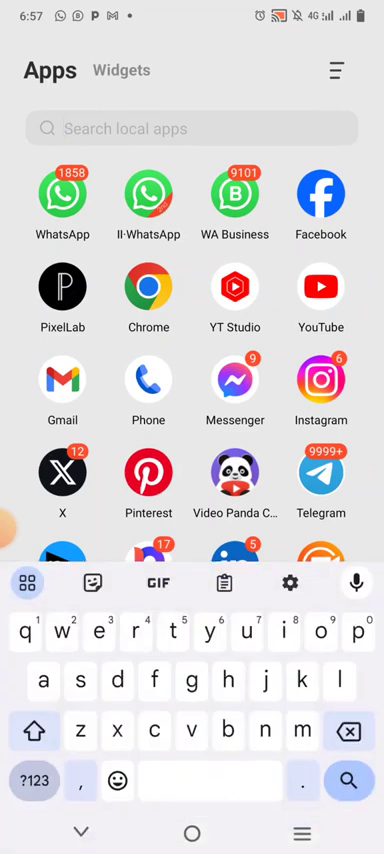
pyautogui.write('pic')
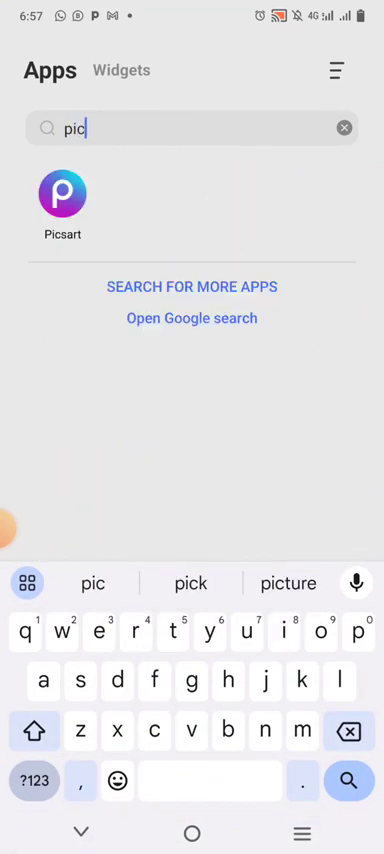
pyautogui.click(63, 192)
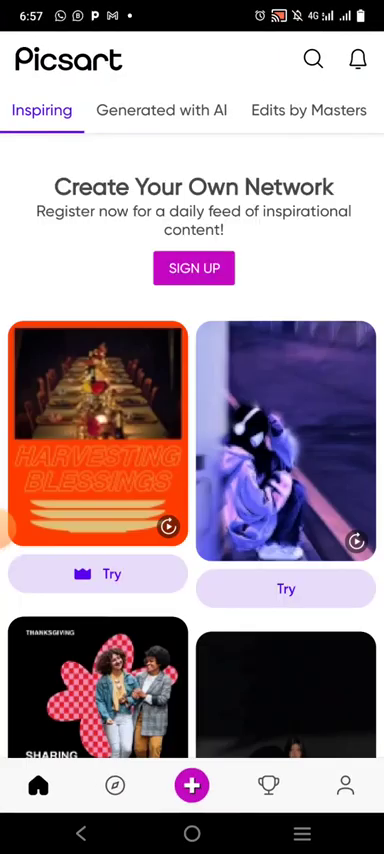
pyautogui.click(192, 785)
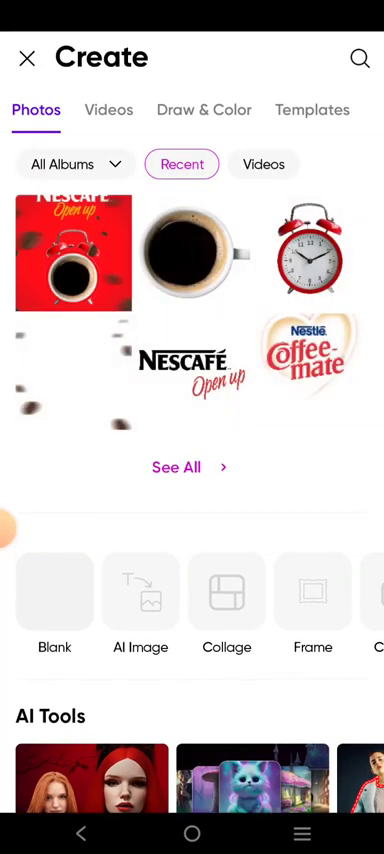
# Step: Load the saved Nescafé poster and apply the smoke overlay over the clock in Screen blend mode
pyautogui.click(72, 253)
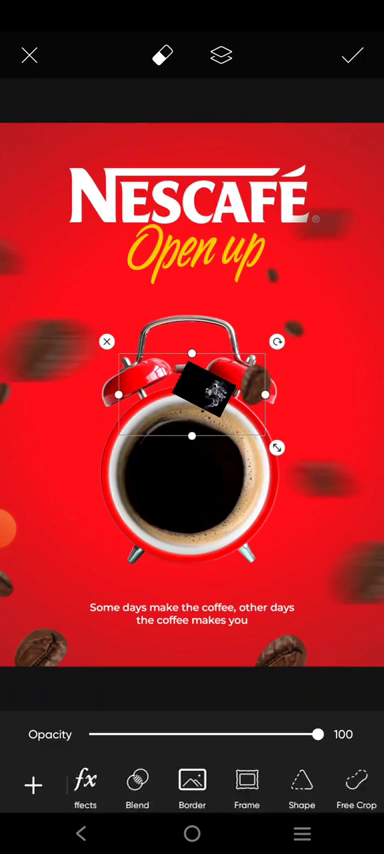
pyautogui.click(138, 786)
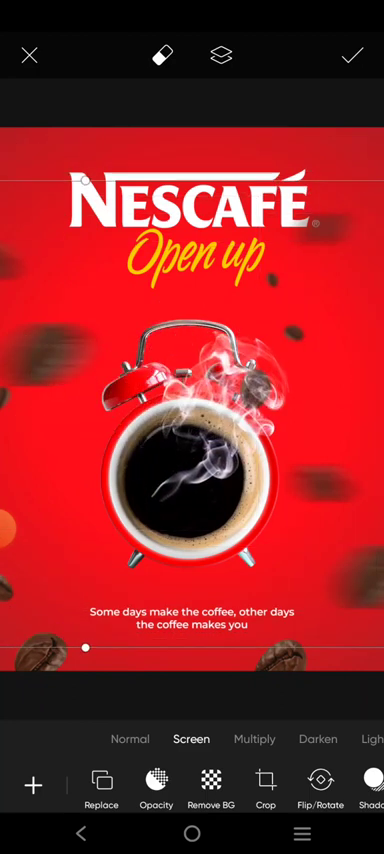
pyautogui.click(351, 55)
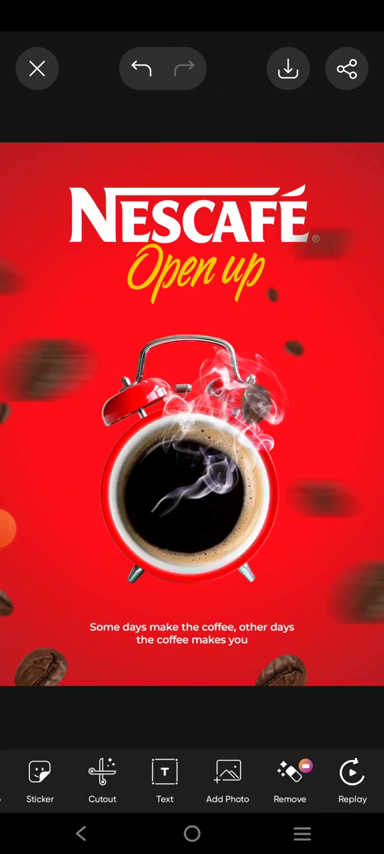
# Step: Reopen the smoke-blended poster as a PixelLab project and delete the stray template text
pyautogui.click(288, 68)
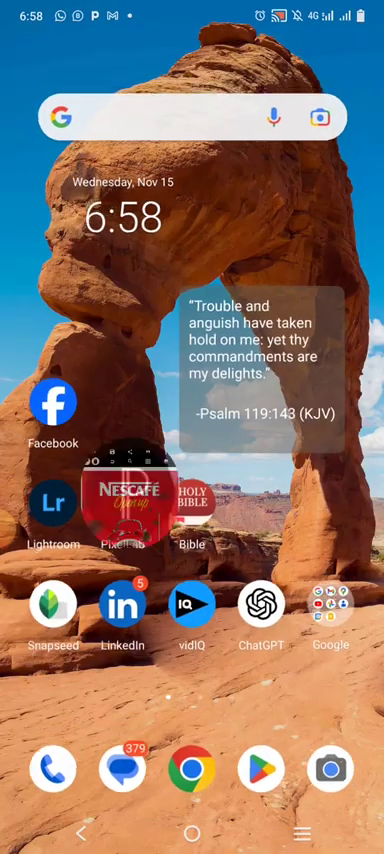
pyautogui.click(124, 510)
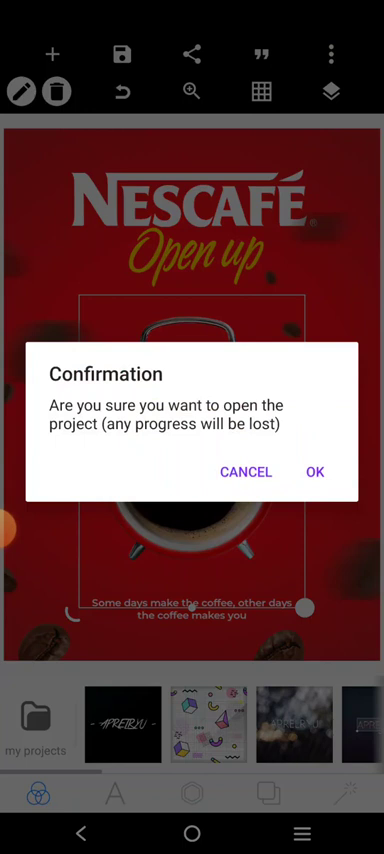
pyautogui.click(315, 472)
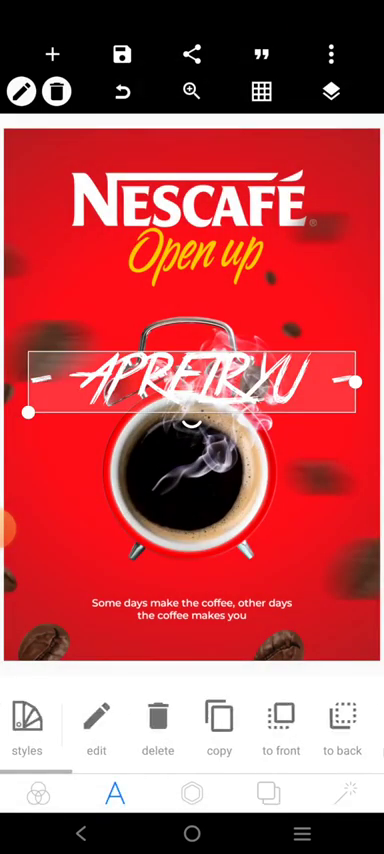
pyautogui.click(157, 715)
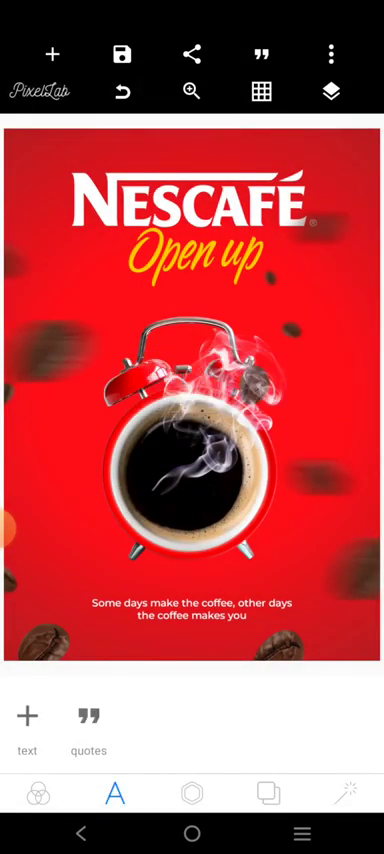
# Step: Add a shape beneath the alarm clock and soften it to 59% opacity as a shadow
pyautogui.click(55, 54)
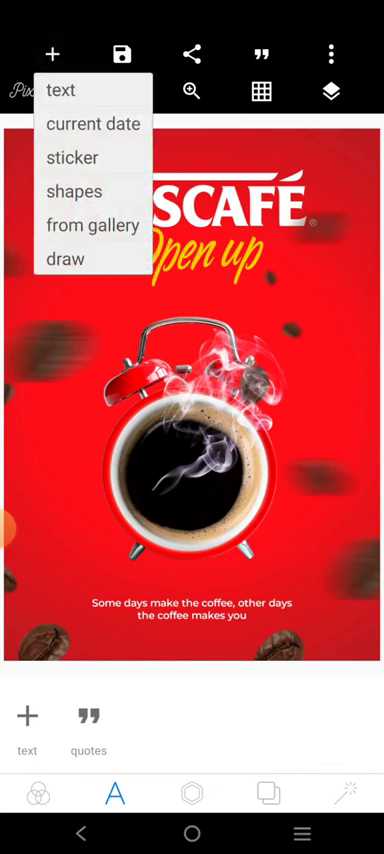
pyautogui.click(71, 157)
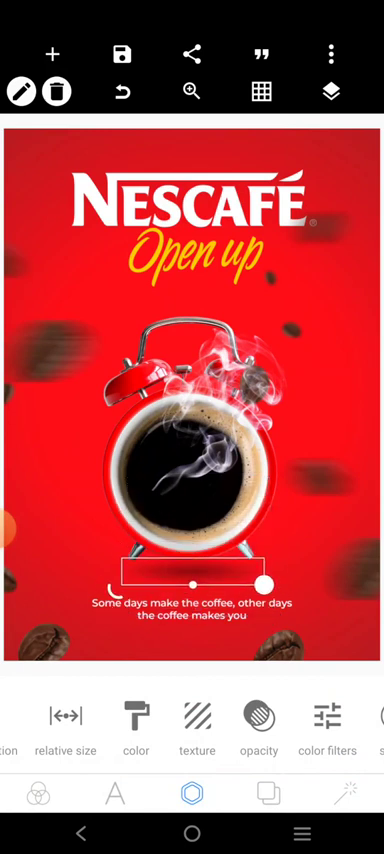
pyautogui.click(258, 715)
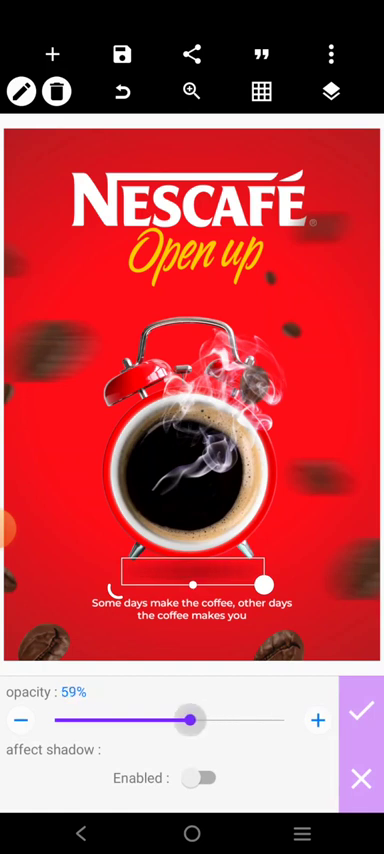
pyautogui.click(362, 710)
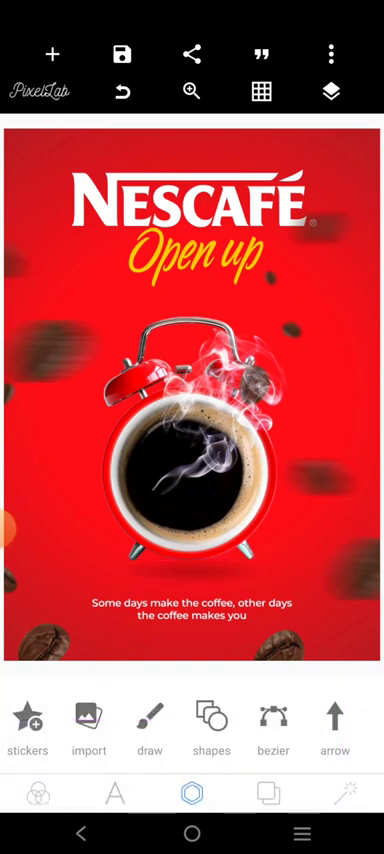
# Step: Save the shadowed poster as an image
pyautogui.click(123, 52)
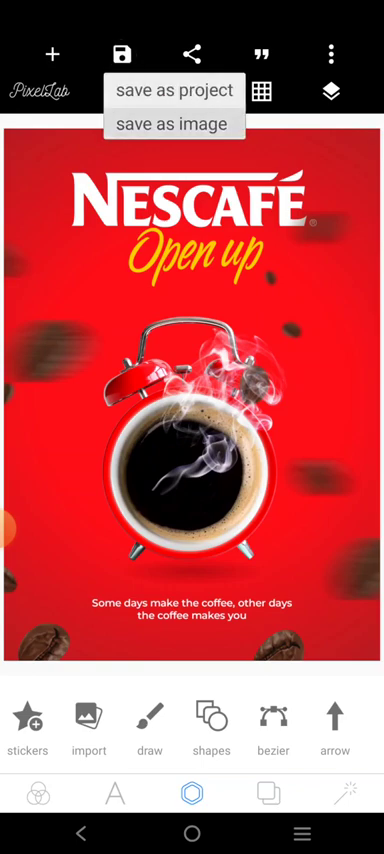
pyautogui.click(176, 123)
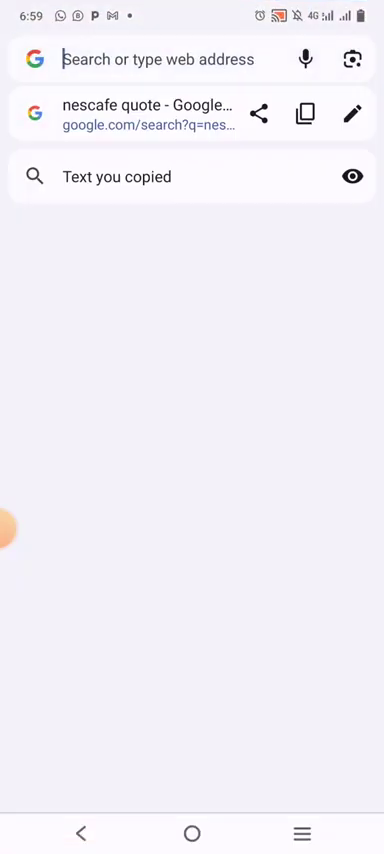
# Step: Go to photopea.com and open the Premium A4 Mockup PSD from the device
pyautogui.write('photopea.com')
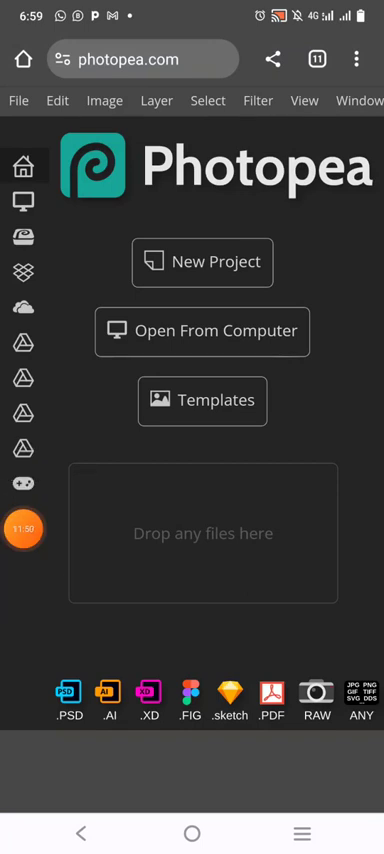
pyautogui.click(18, 100)
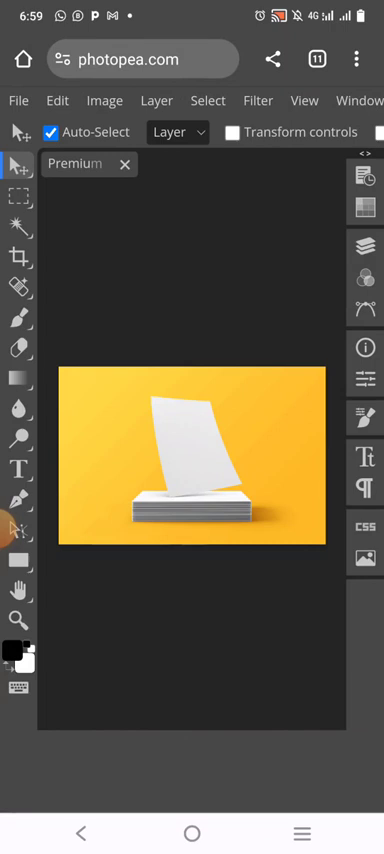
# Step: Open the Your Image Here smart object from the mockup's layer list as its own document
pyautogui.click(367, 242)
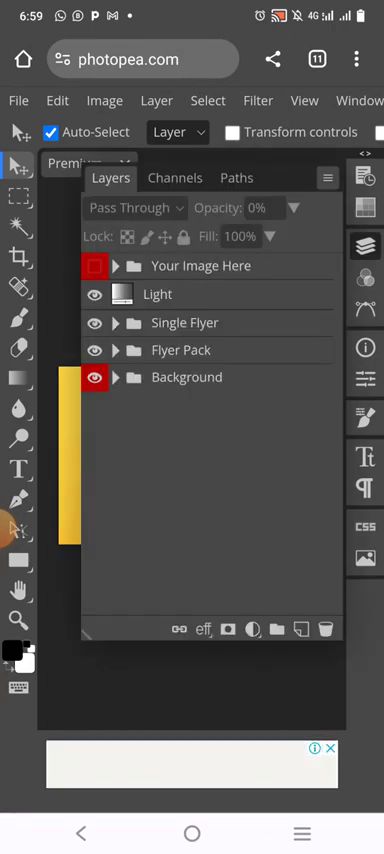
pyautogui.scroll(-3)
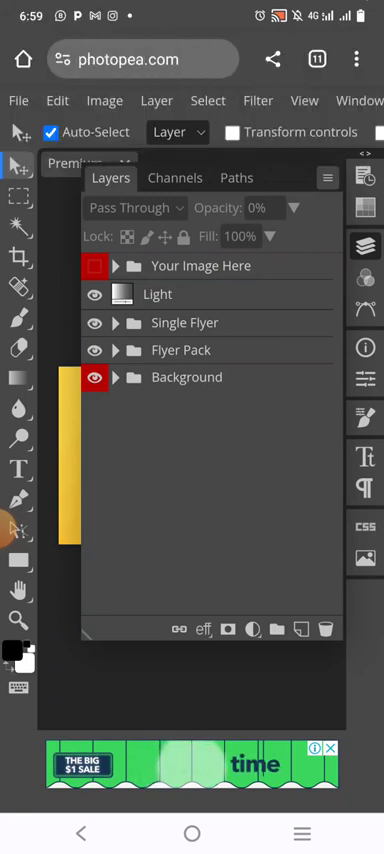
pyautogui.click(116, 266)
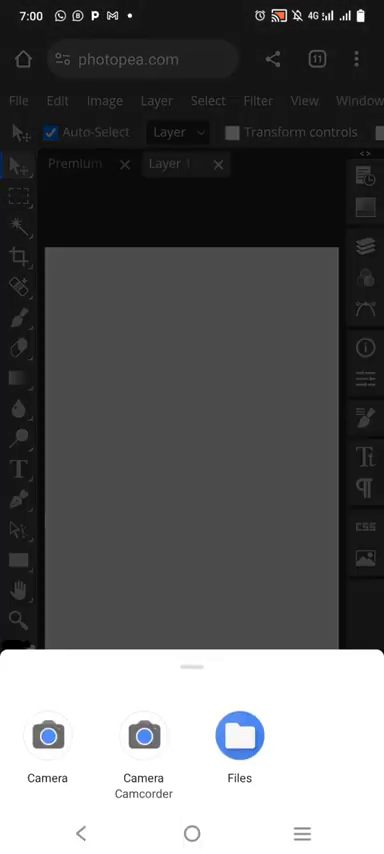
# Step: Browse Files to the saved images and select the Nescafé poster for placement
pyautogui.click(239, 733)
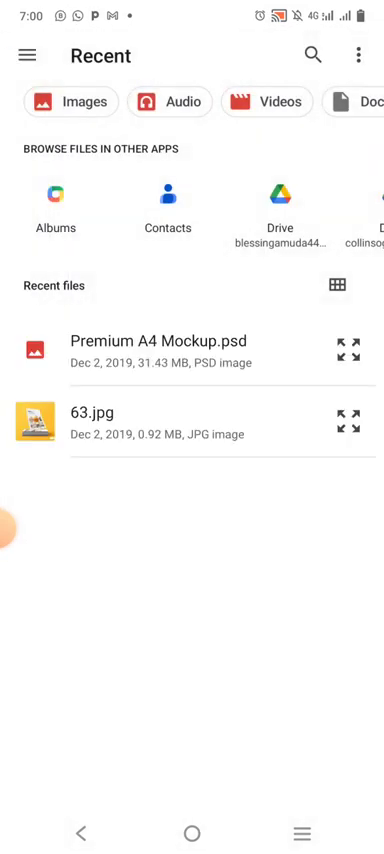
pyautogui.click(27, 55)
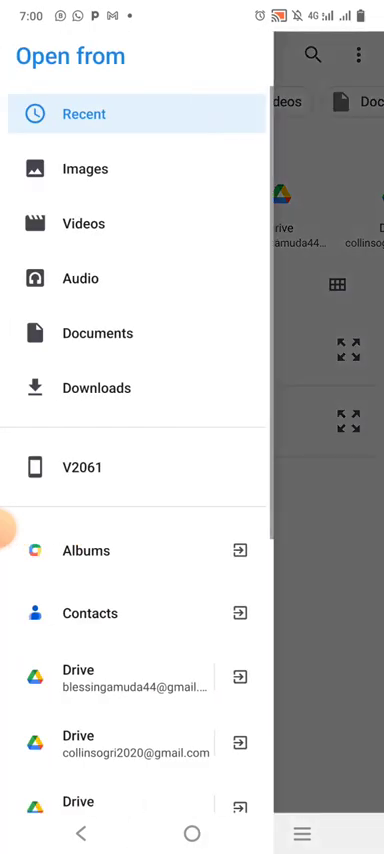
pyautogui.click(85, 113)
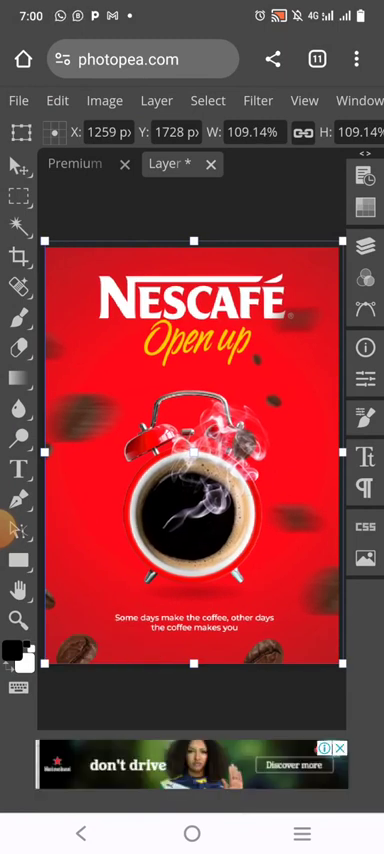
# Step: Confirm the poster's placement and save the smart object back onto the mockup's flyers
pyautogui.click(18, 100)
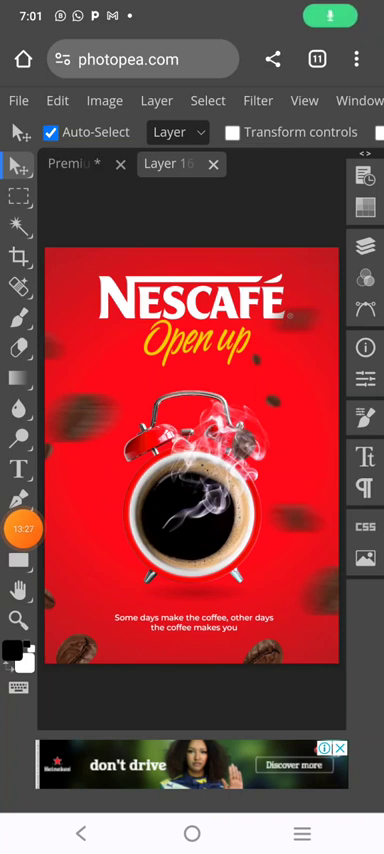
pyautogui.click(22, 523)
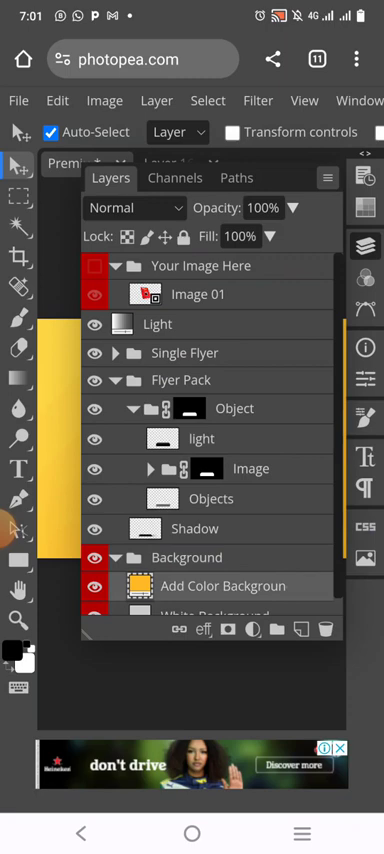
# Step: Hide the Add Color Background layer so the flyer stack sits on a white backdrop
pyautogui.click(131, 586)
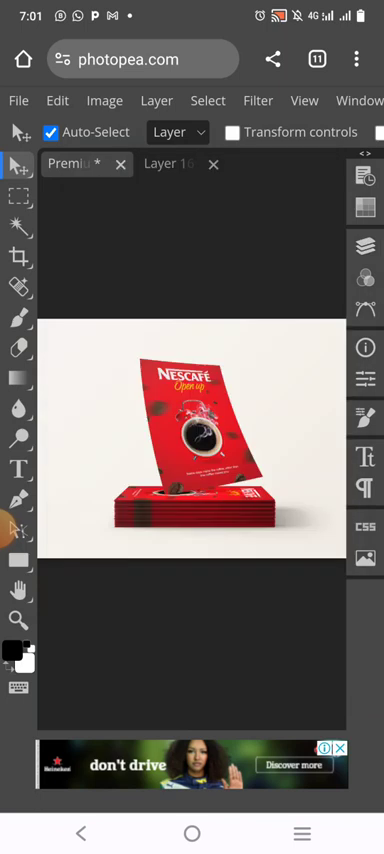
pyautogui.click(18, 100)
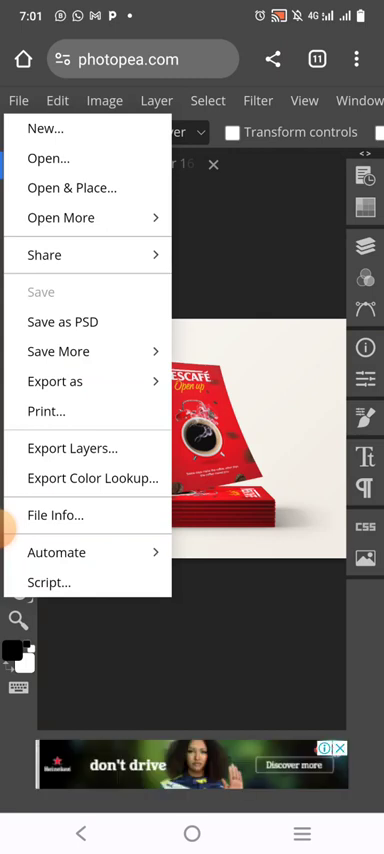
# Step: Export the mockup as a 3000×2000 PNG via Save for web and view the downloaded image
pyautogui.click(55, 381)
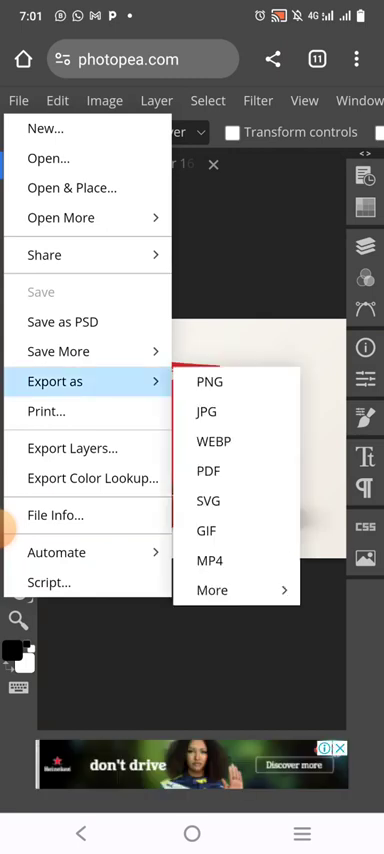
pyautogui.moveTo(209, 381)
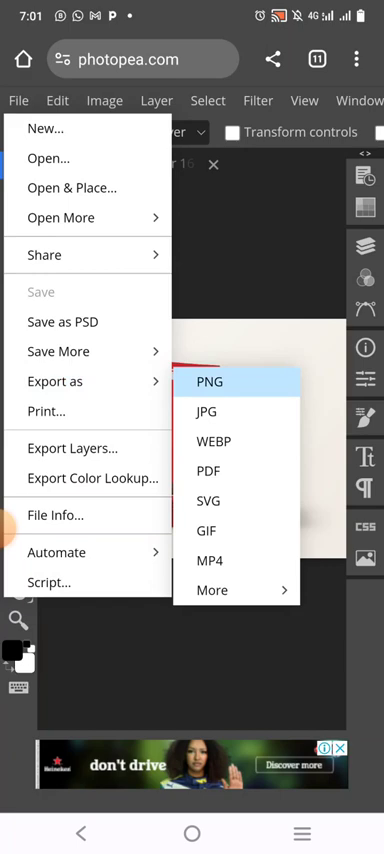
pyautogui.click(210, 381)
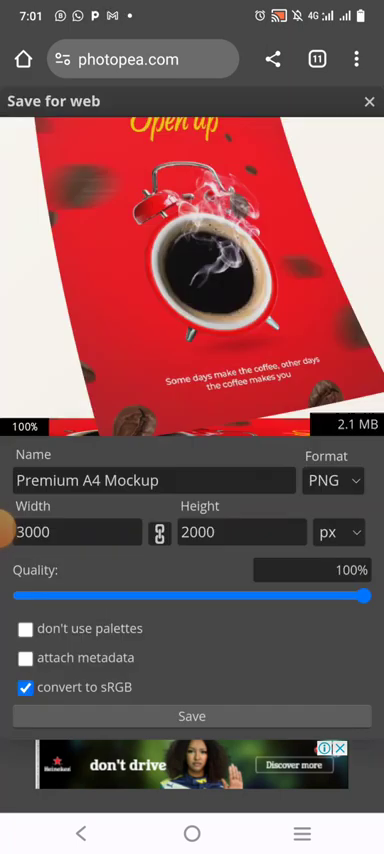
pyautogui.click(367, 100)
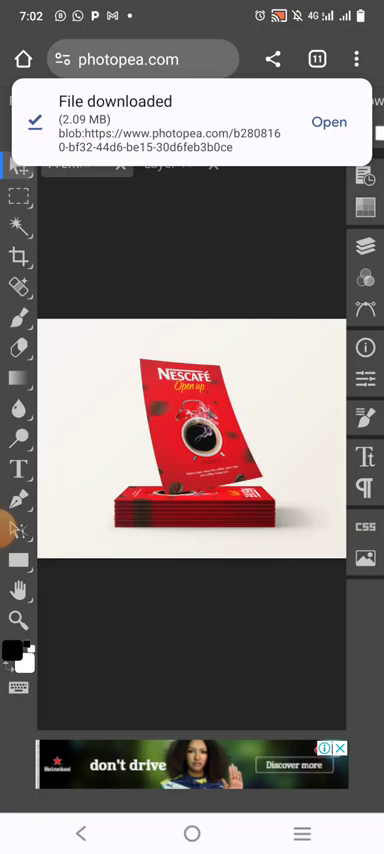
pyautogui.click(330, 121)
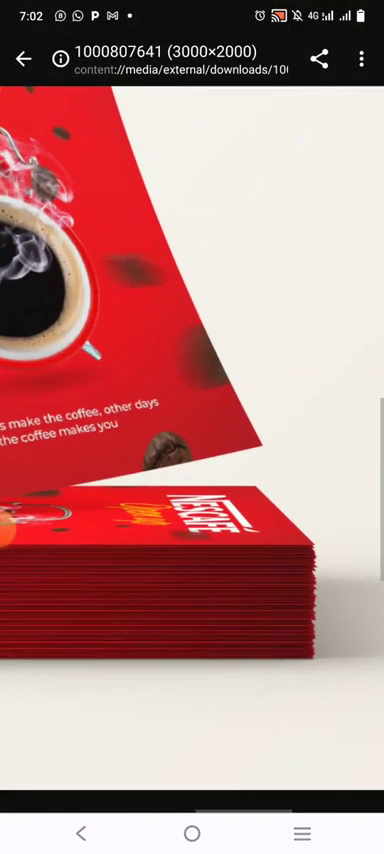